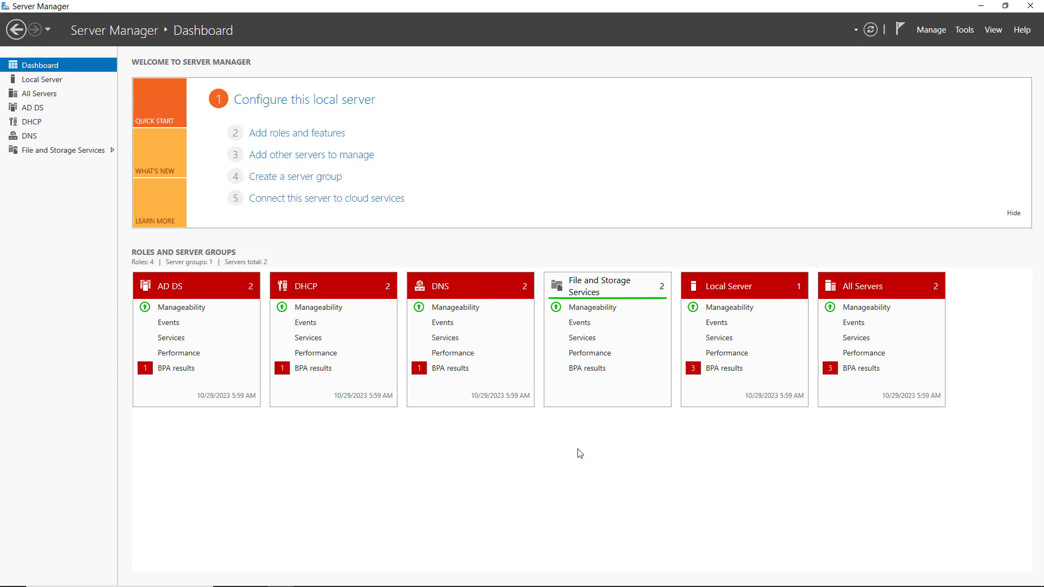
pyautogui.moveTo(963, 29)
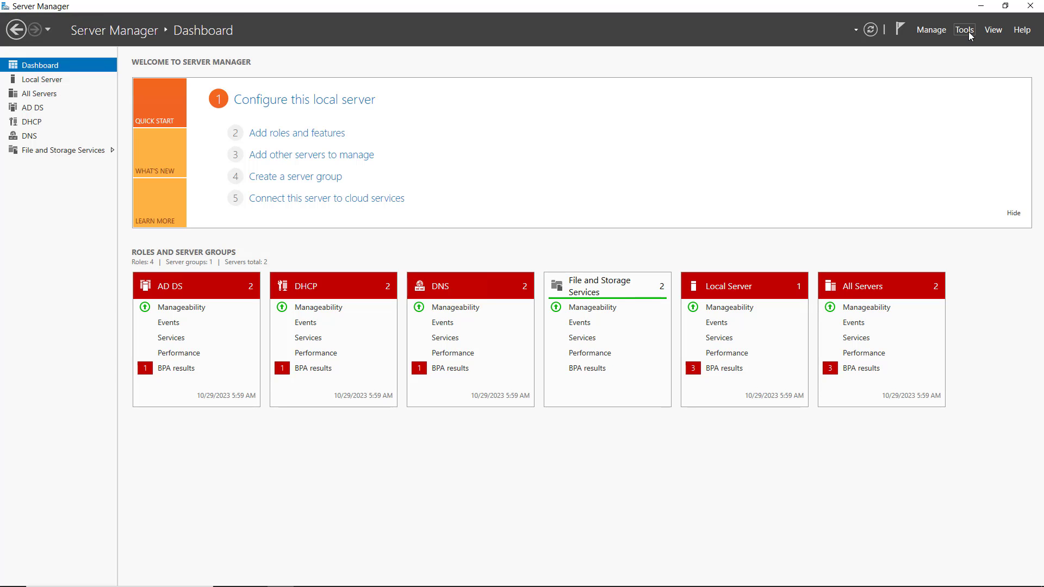
# Step: Launch Active Directory Domains and Trusts from the Server Manager Tools menu
pyautogui.click(964, 29)
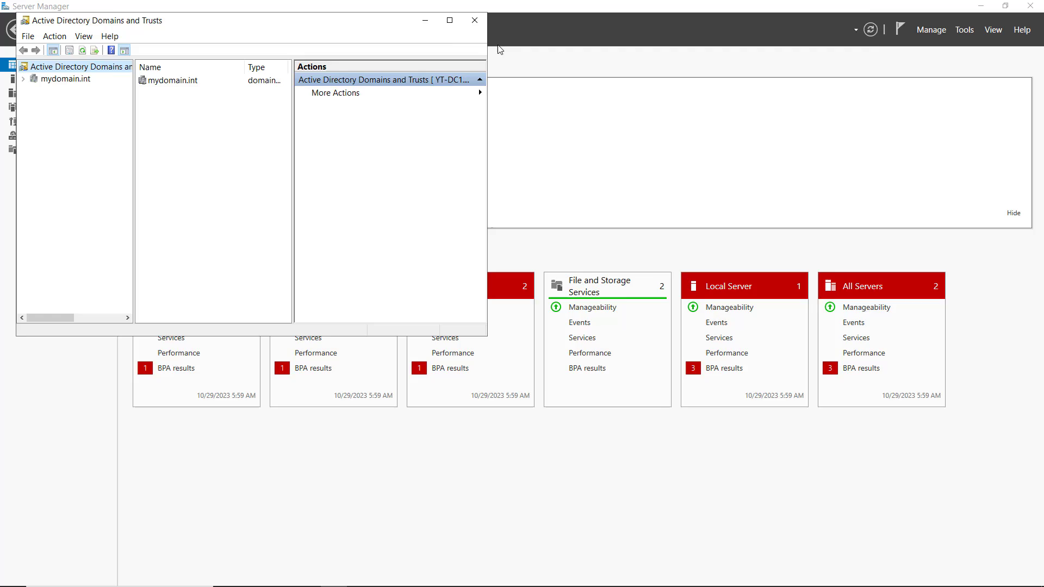
# Step: Maximize the console and view the forest's current functional level from the root node
pyautogui.click(449, 19)
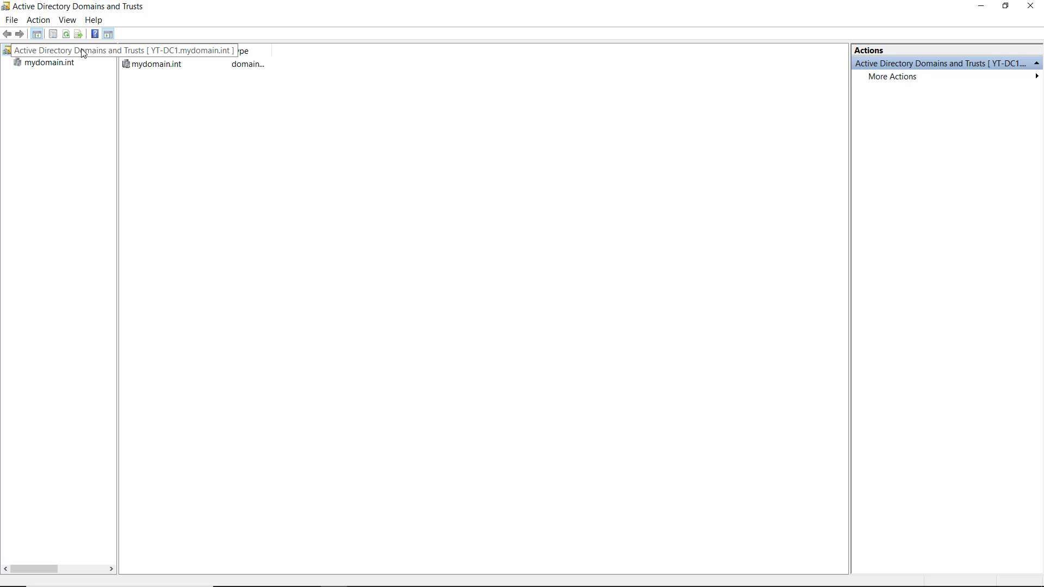
pyautogui.rightClick(53, 51)
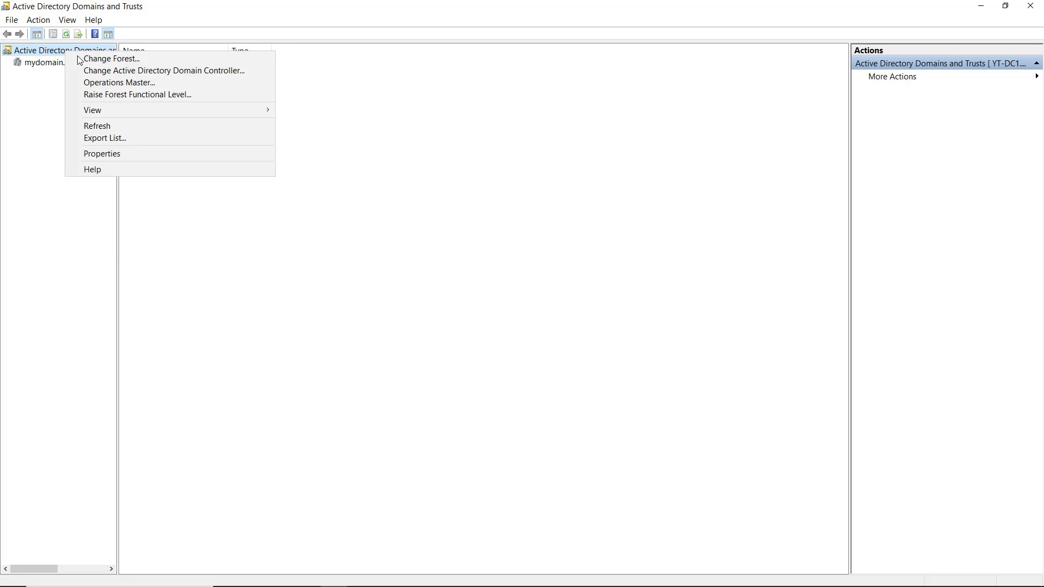
pyautogui.moveTo(119, 81)
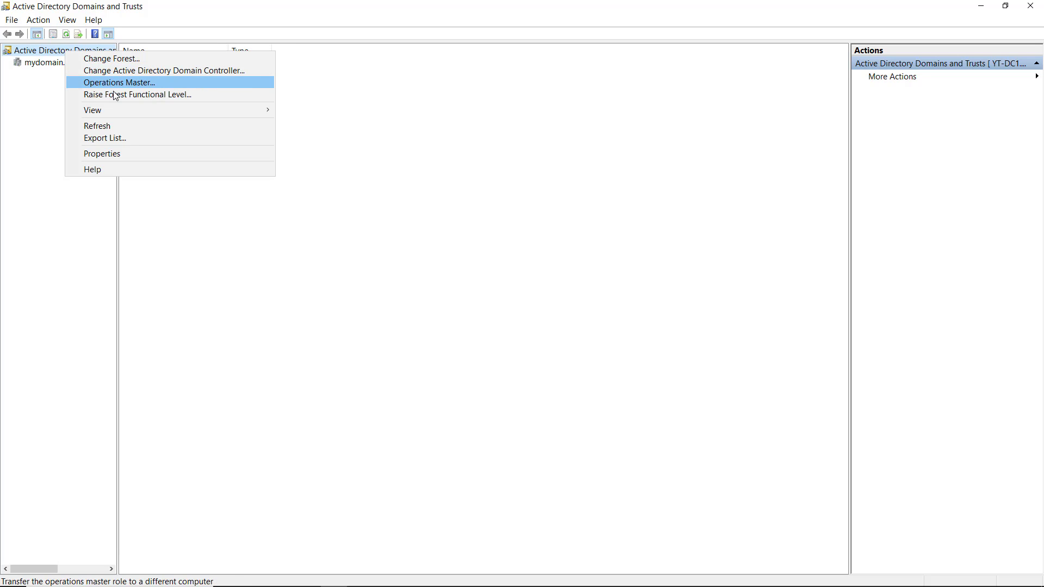
pyautogui.click(137, 95)
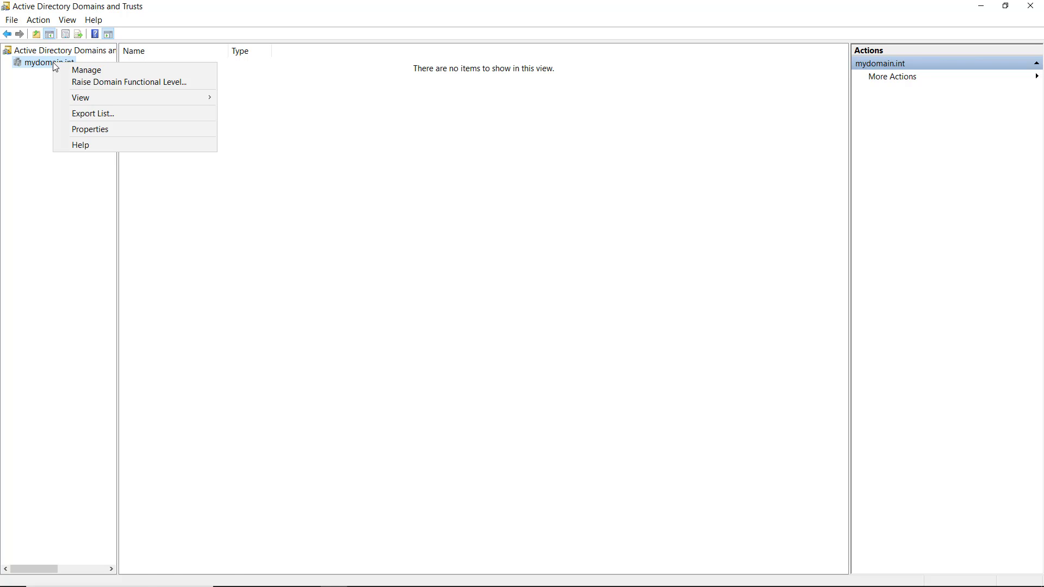
# Step: Read the mydomain.int domain level as Windows Server 2016 and close the dialog
pyautogui.click(128, 82)
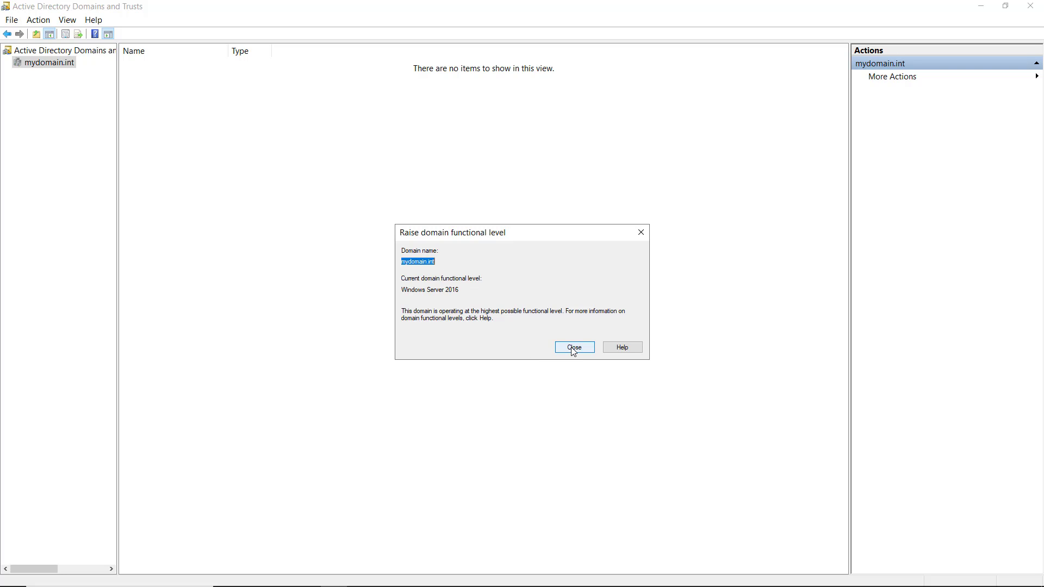
pyautogui.click(573, 347)
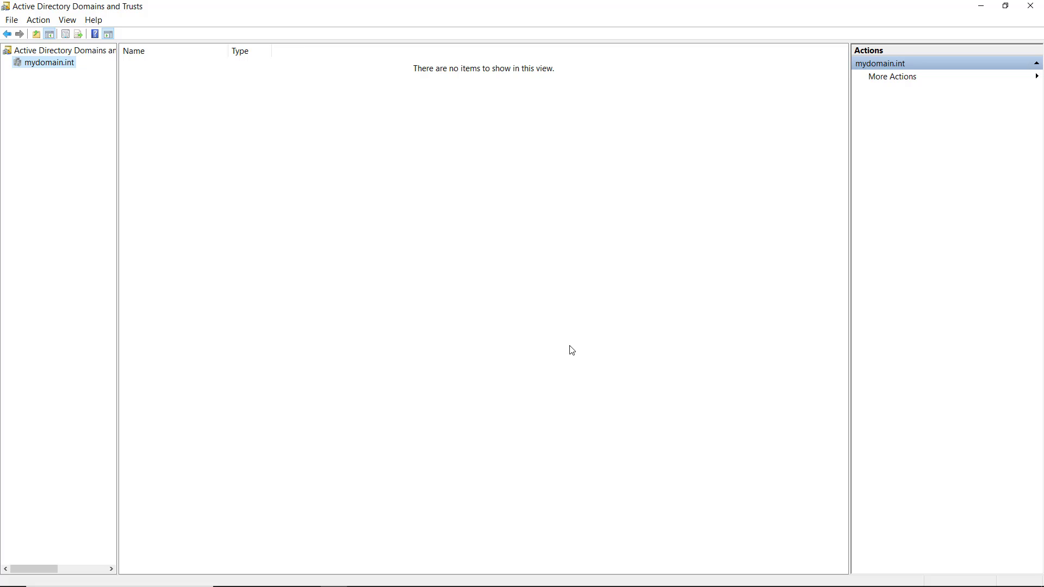
pyautogui.moveTo(72, 105)
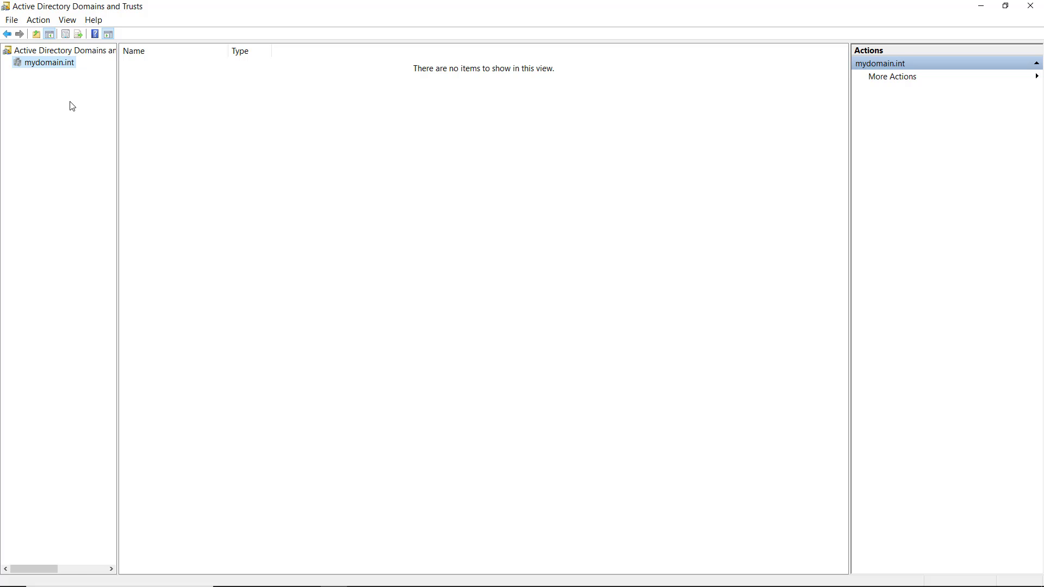
pyautogui.moveTo(79, 108)
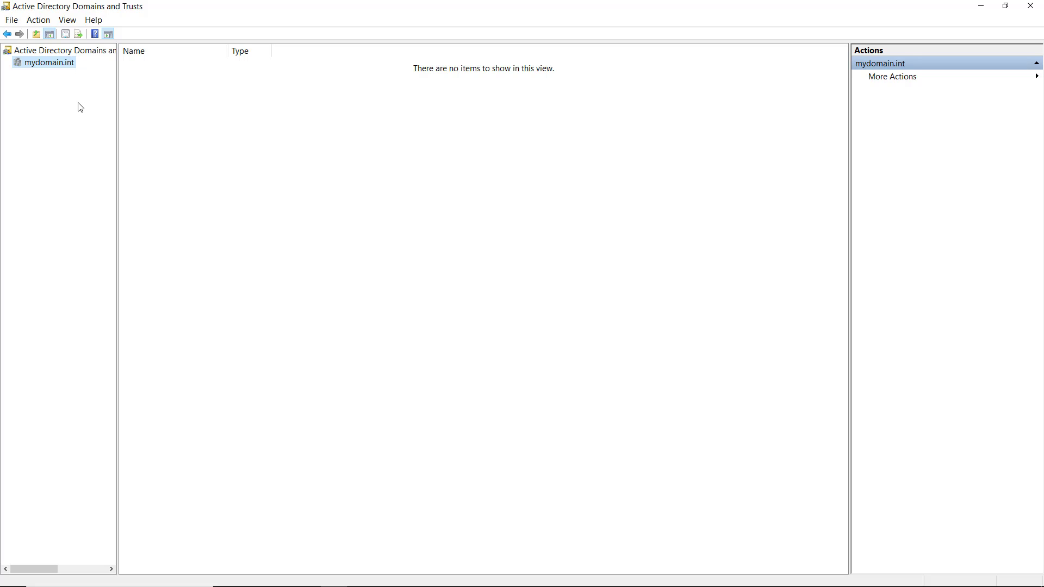
pyautogui.moveTo(459, 117)
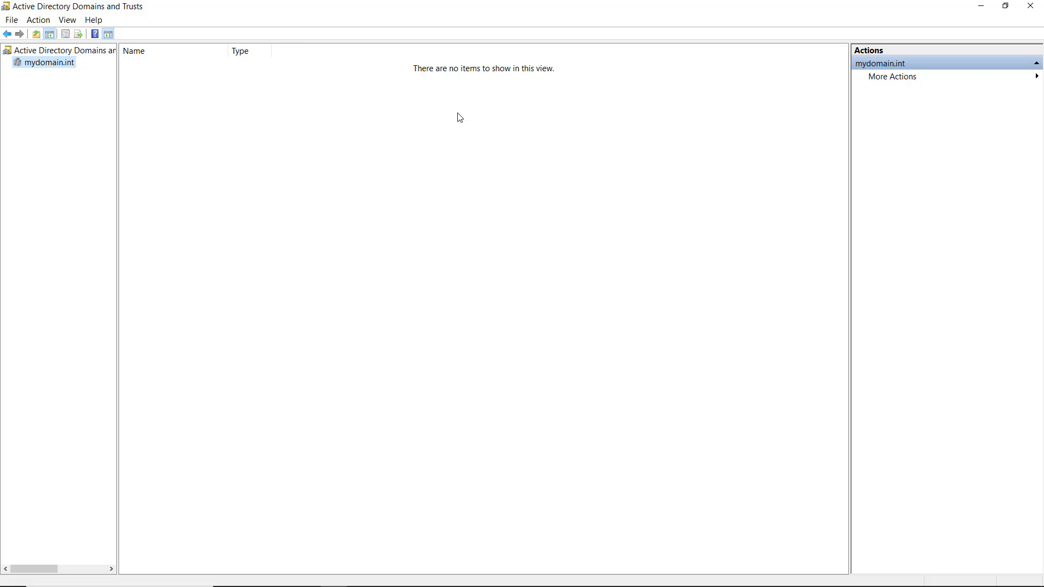
pyautogui.moveTo(981, 7)
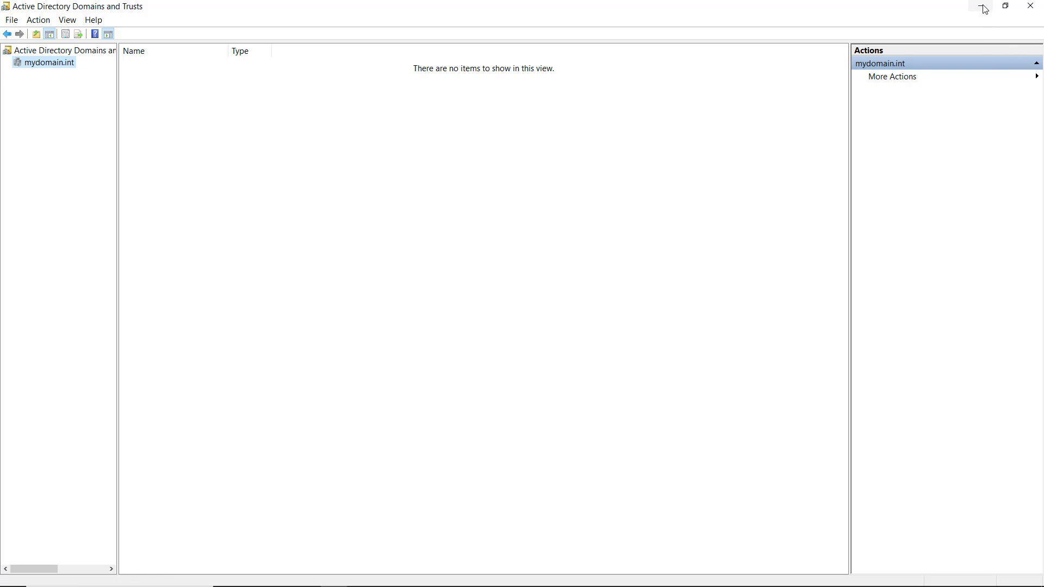
# Step: Minimize the console, select Default Domain Policy under mydomain.int and acknowledge its notice
pyautogui.click(965, 29)
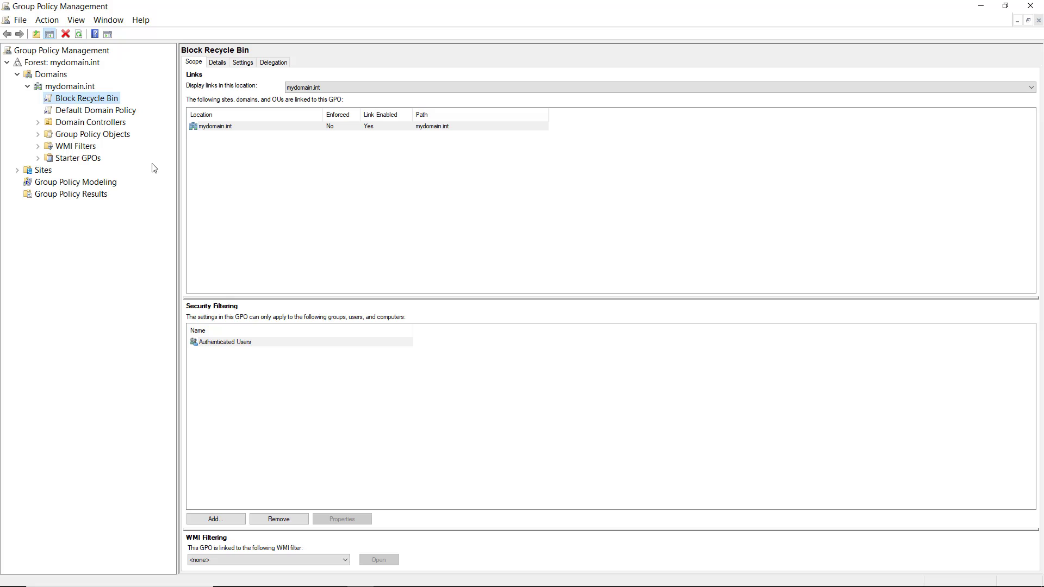
pyautogui.click(96, 110)
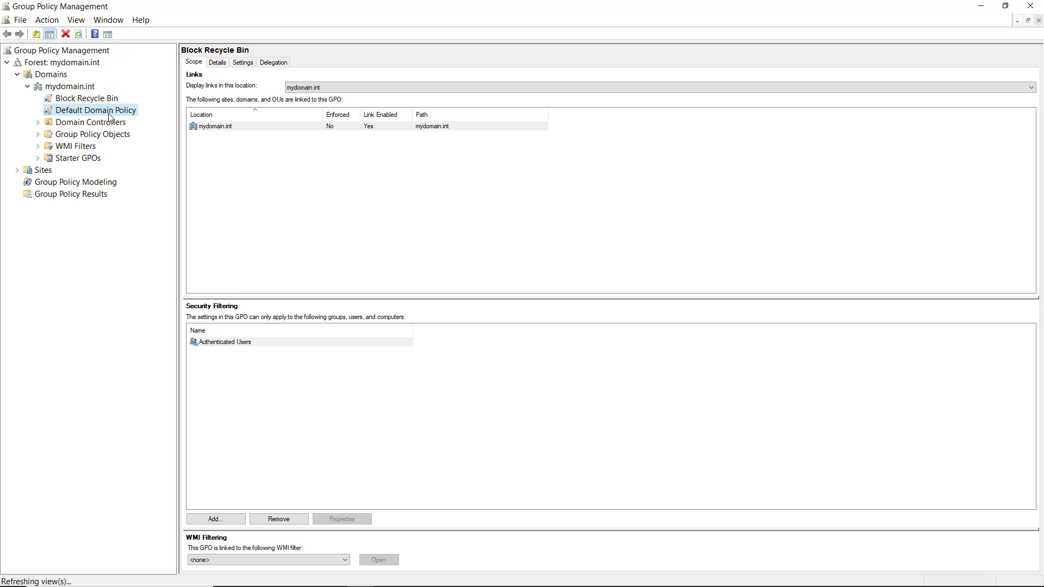
pyautogui.click(97, 110)
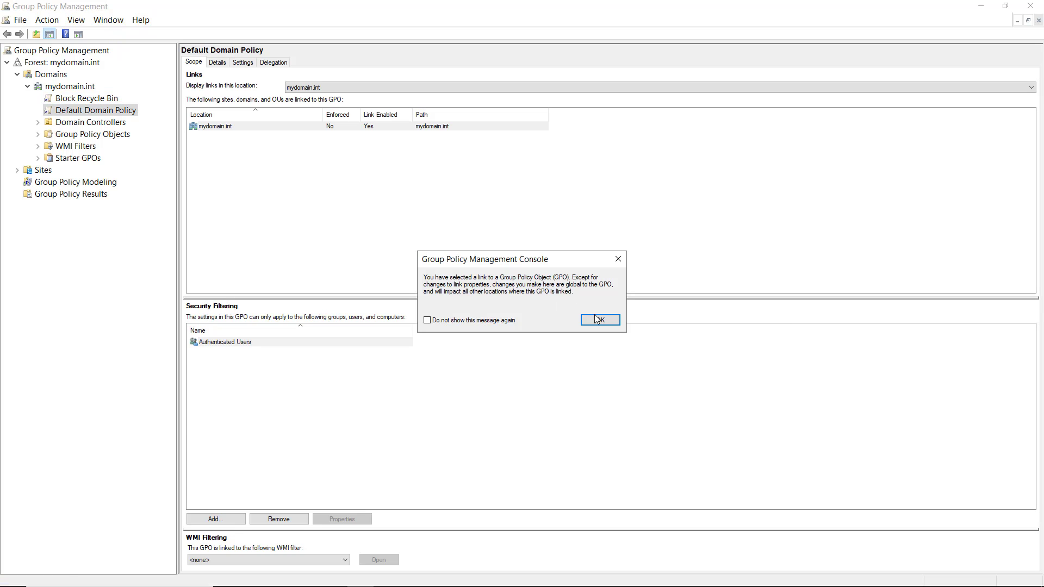
pyautogui.click(598, 319)
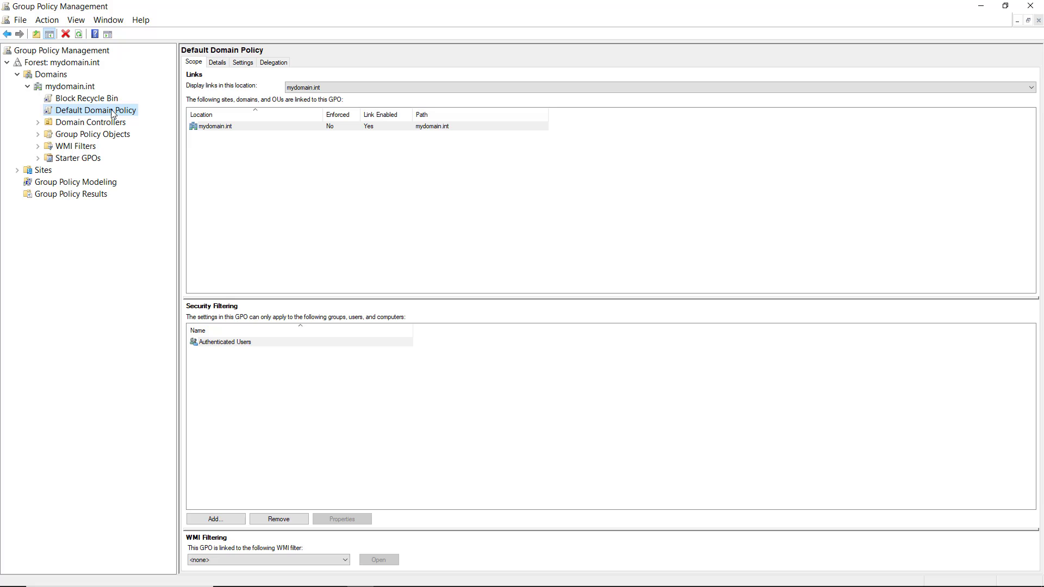
pyautogui.moveTo(386, 234)
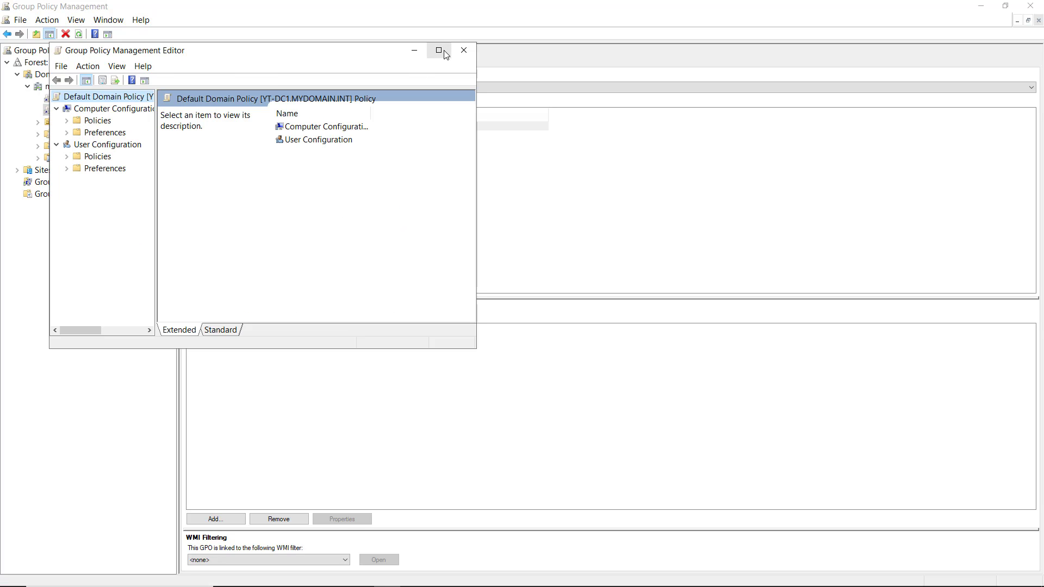
# Step: Expand Computer Configuration's Policies, Software Settings and Administrative Templates, widening the tree pane
pyautogui.click(438, 50)
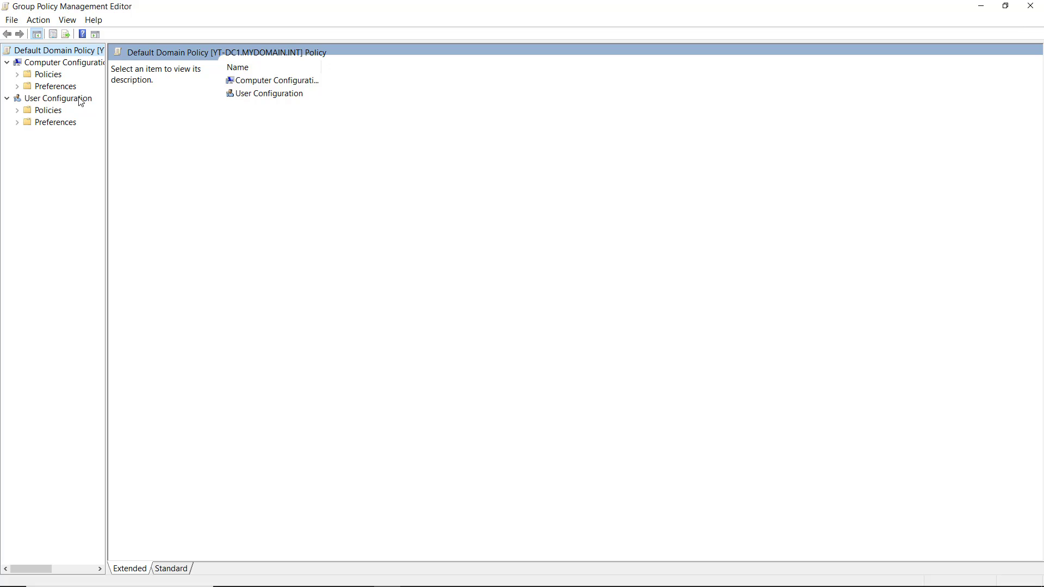
pyautogui.click(47, 74)
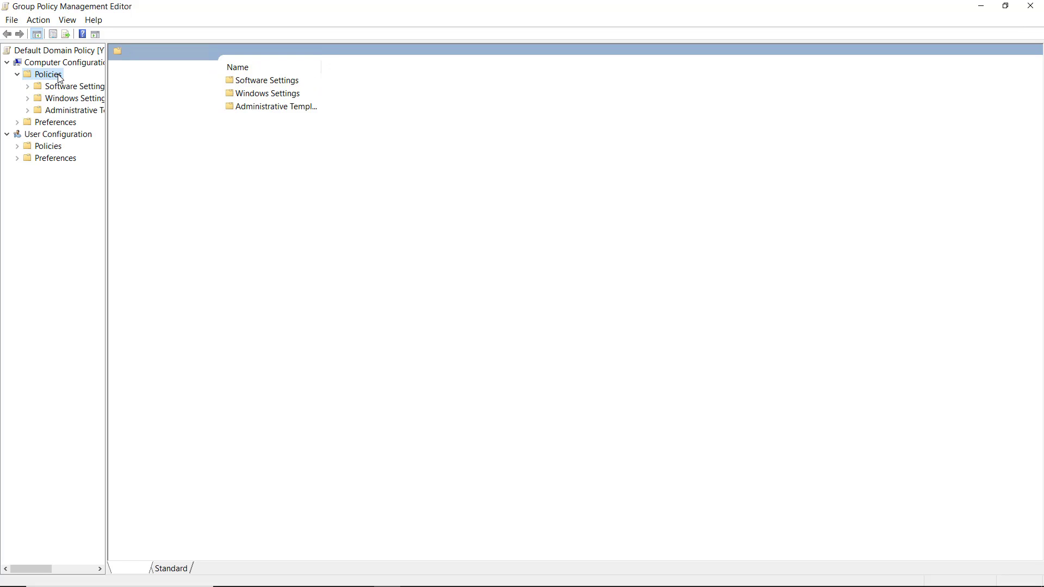
pyautogui.click(75, 86)
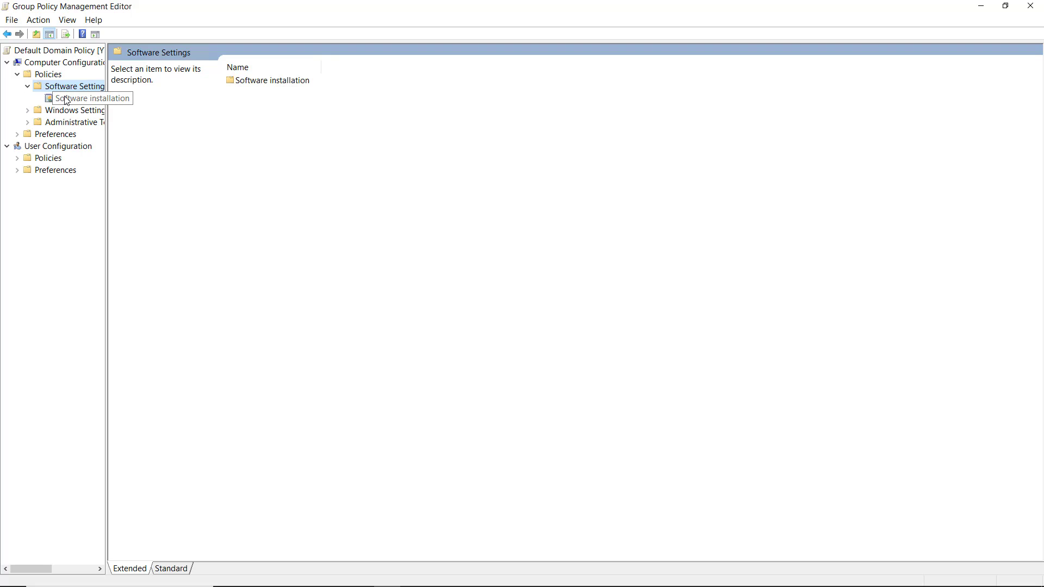
pyautogui.moveTo(64, 123)
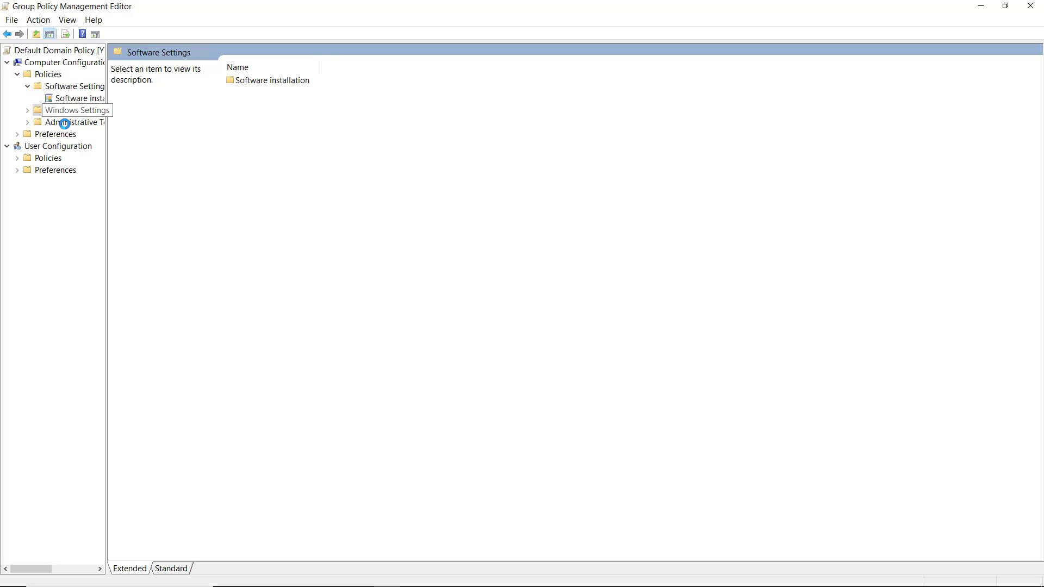
pyautogui.click(76, 110)
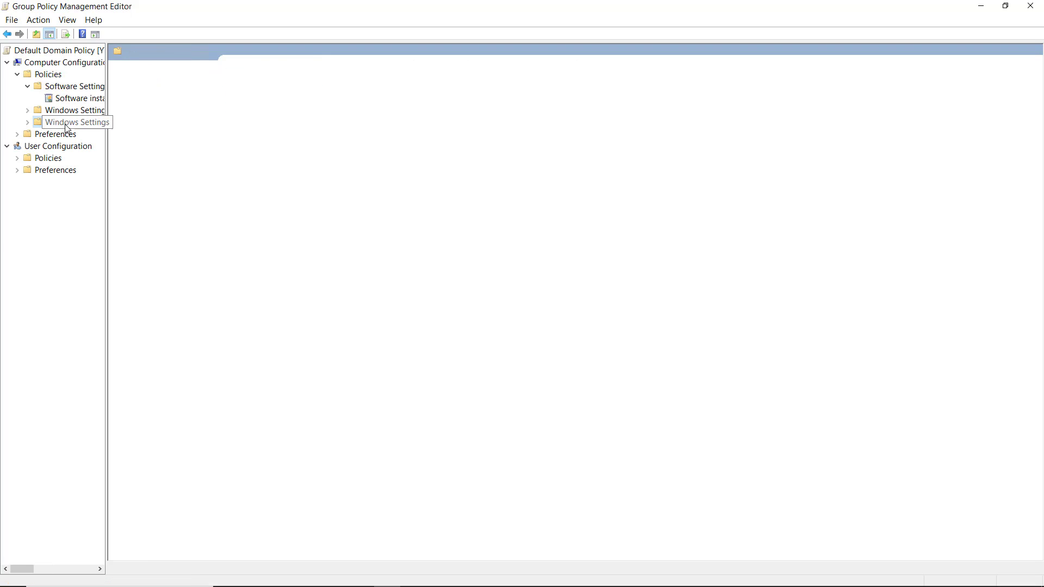
pyautogui.click(76, 122)
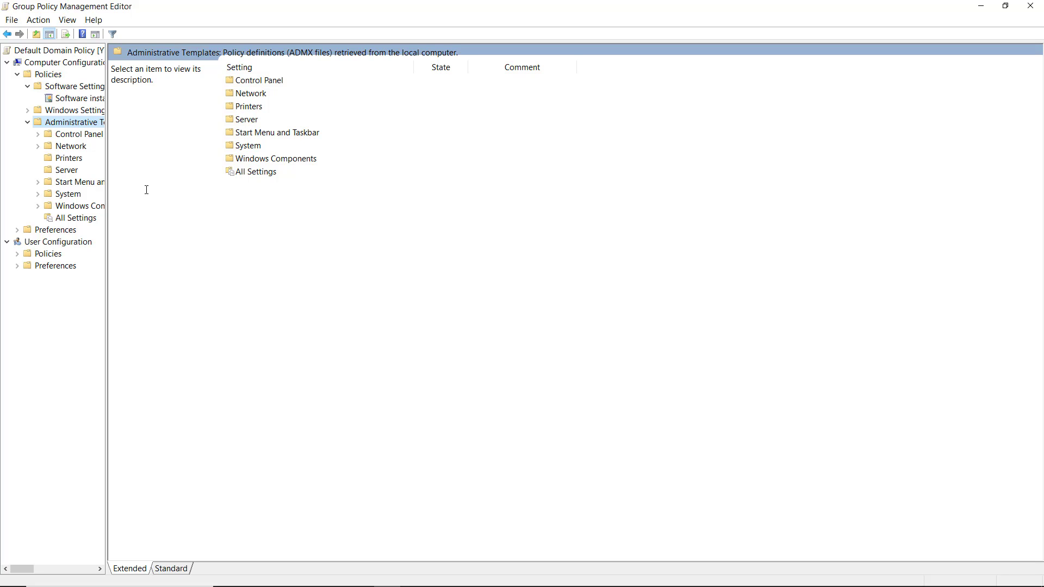
pyautogui.moveTo(104, 209)
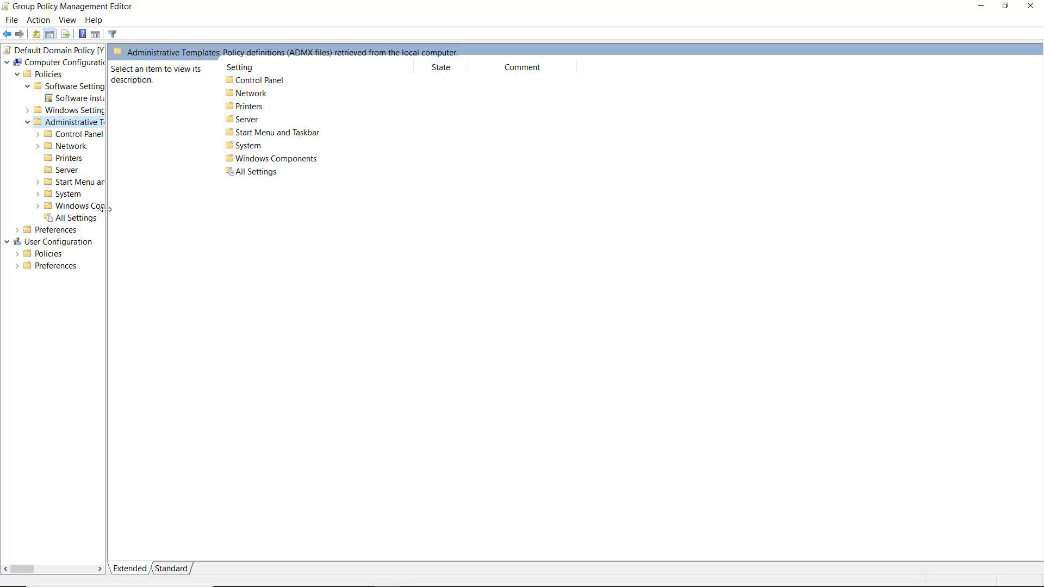
pyautogui.moveTo(108, 209); pyautogui.dragTo(169, 209)
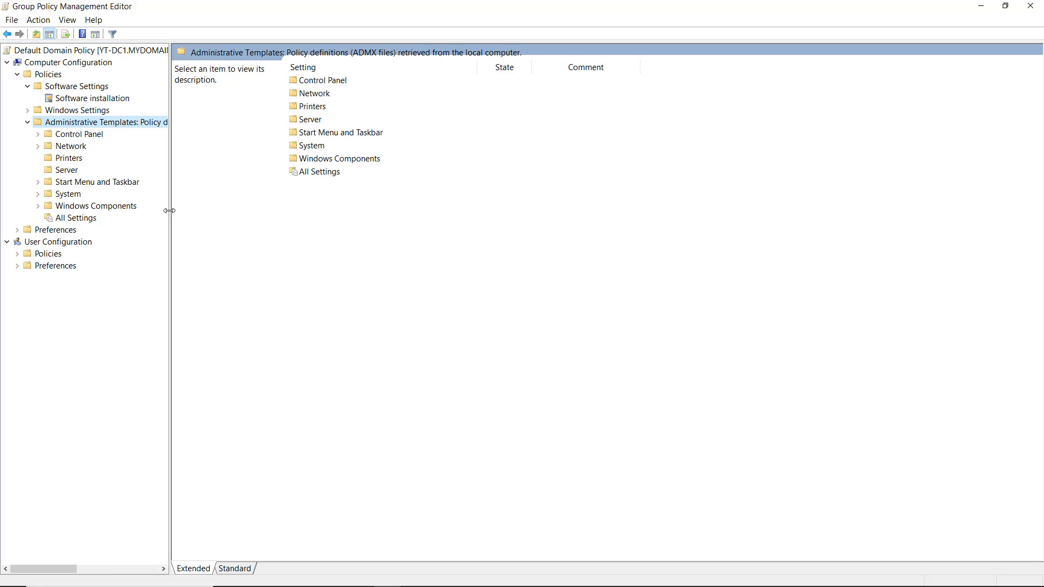
pyautogui.moveTo(209, 184)
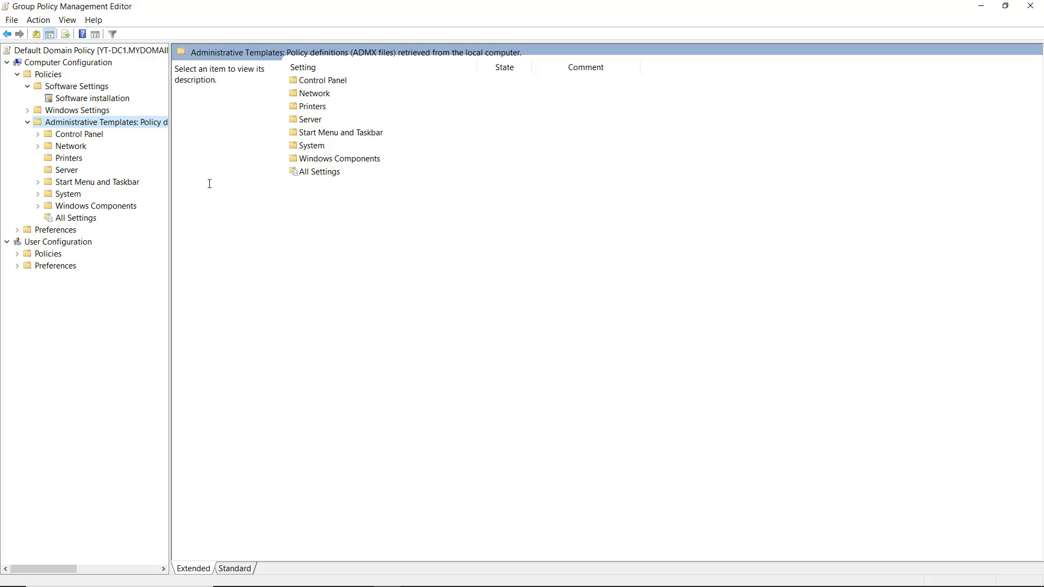
pyautogui.moveTo(910, 52)
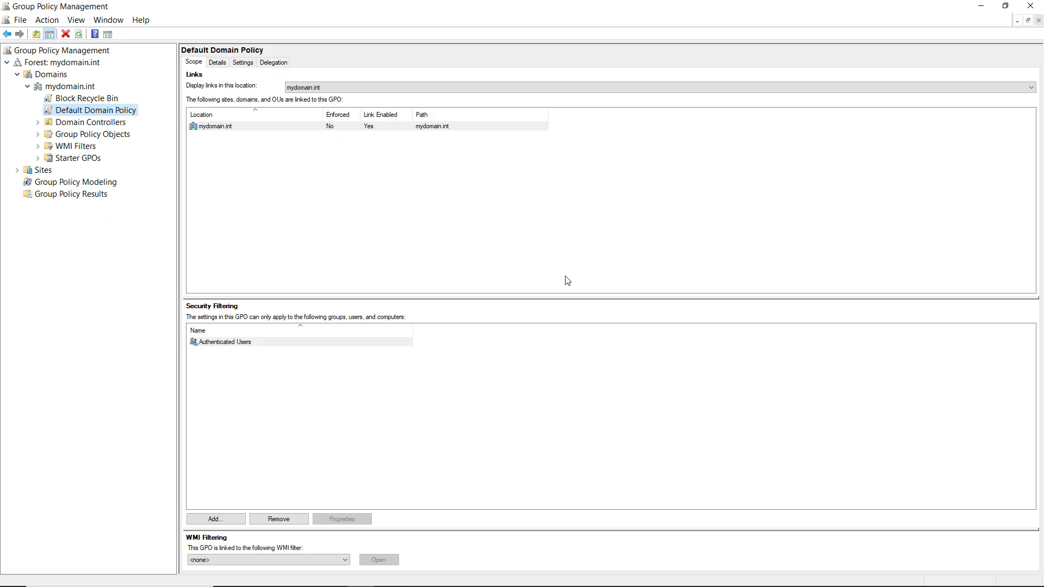
pyautogui.moveTo(1018, 28)
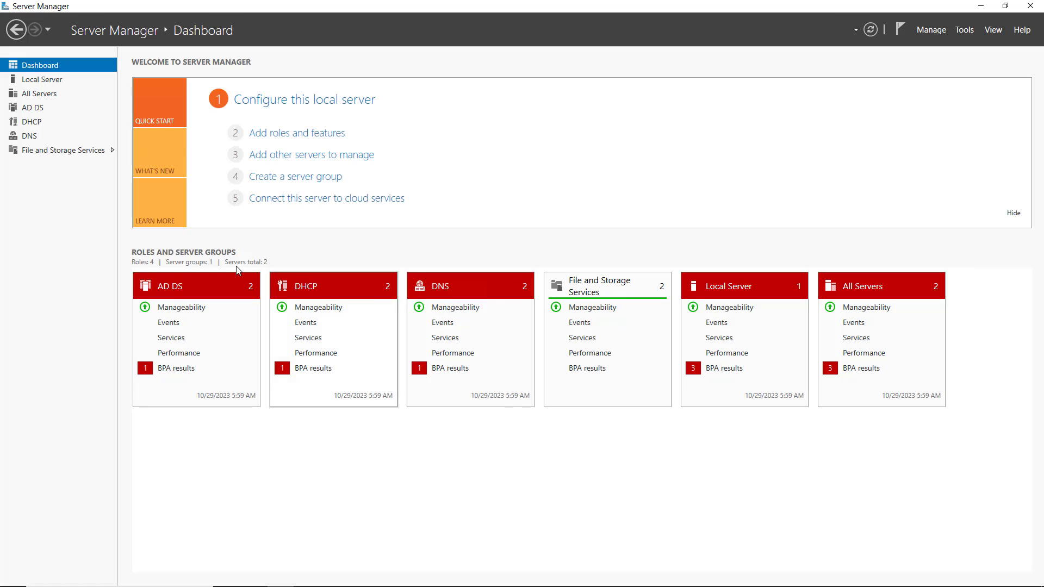
pyautogui.moveTo(99, 256)
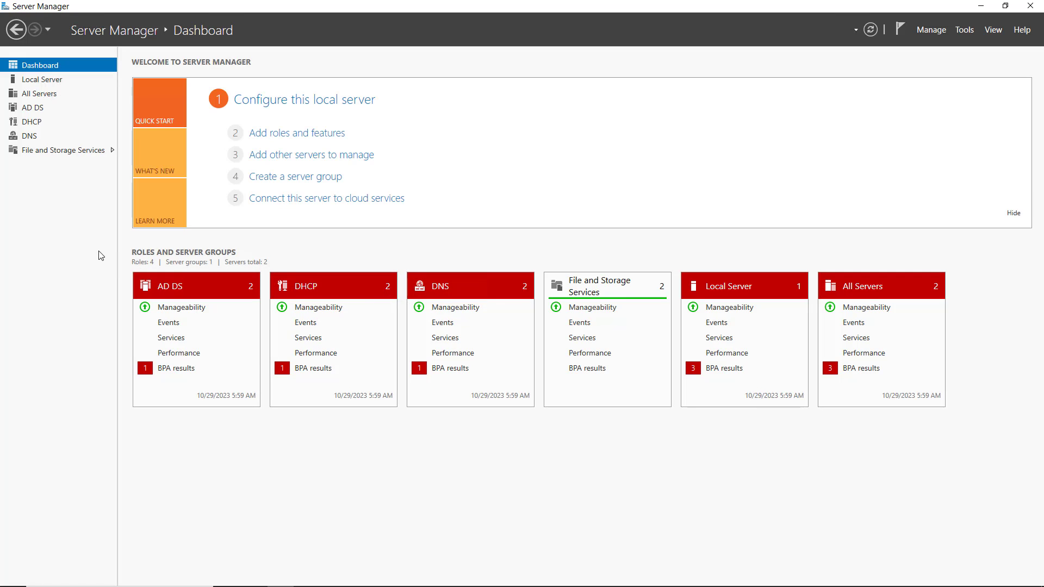